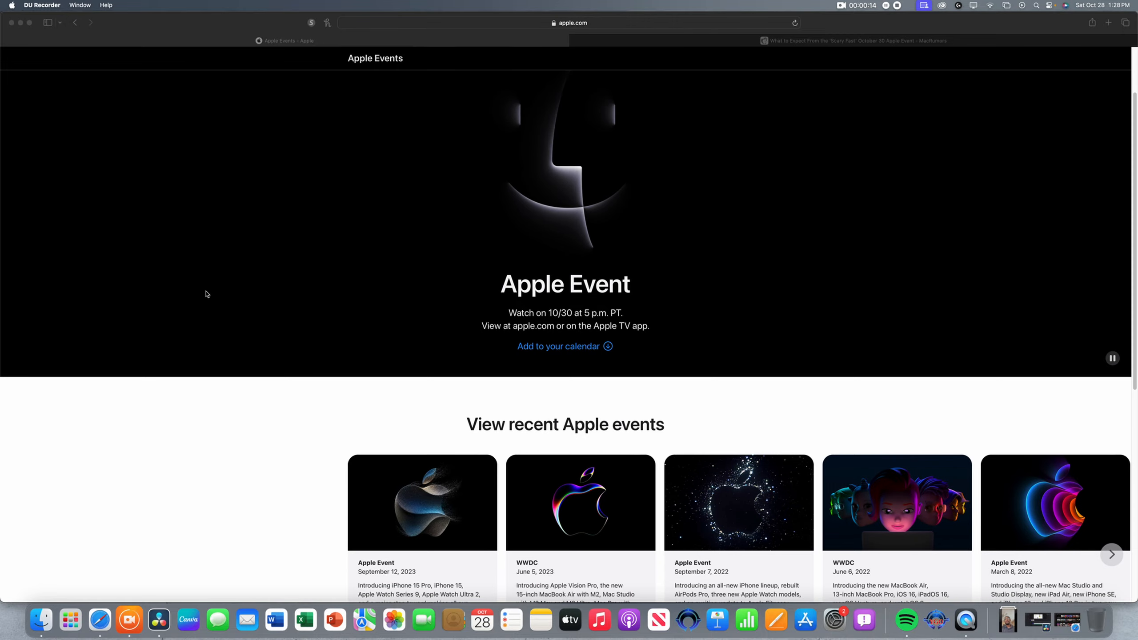
# Step: Hide the Safari Apple Events window so the Finder desktop is showing
pyautogui.scroll(-3)
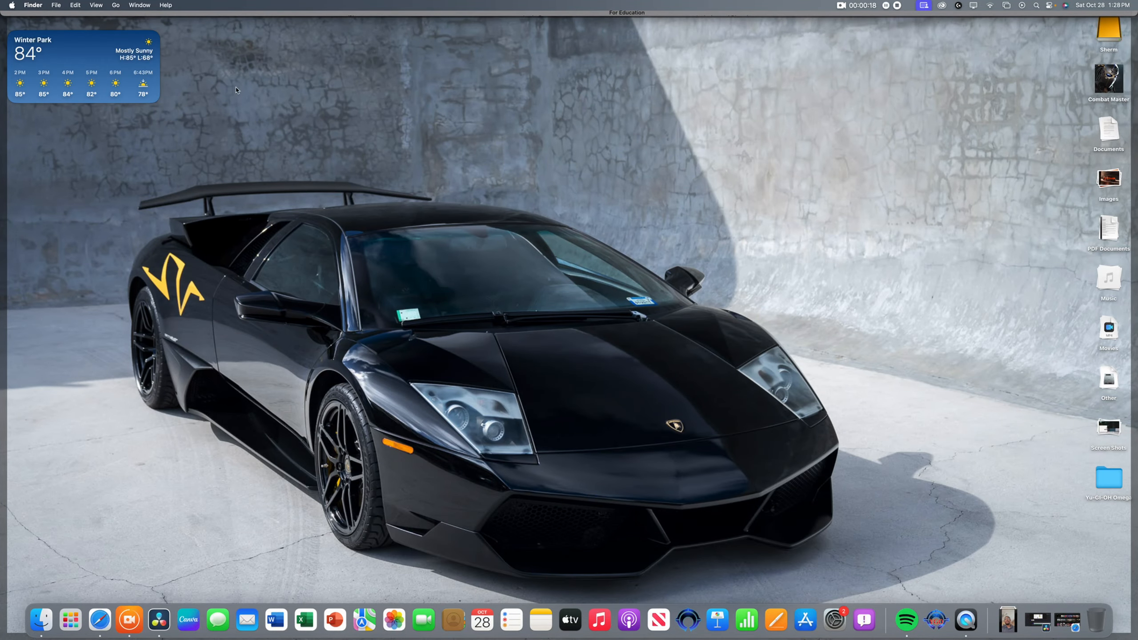
# Step: Restore Safari from the Dock so the Apple Events page fills the display
pyautogui.click(99, 620)
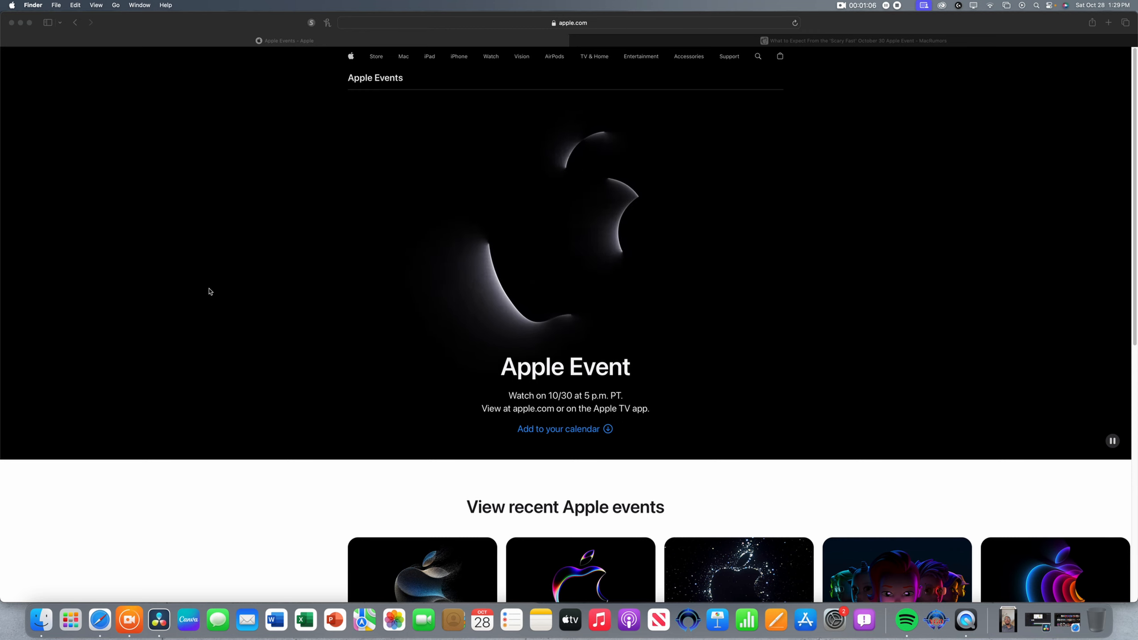
pyautogui.moveTo(919, 19)
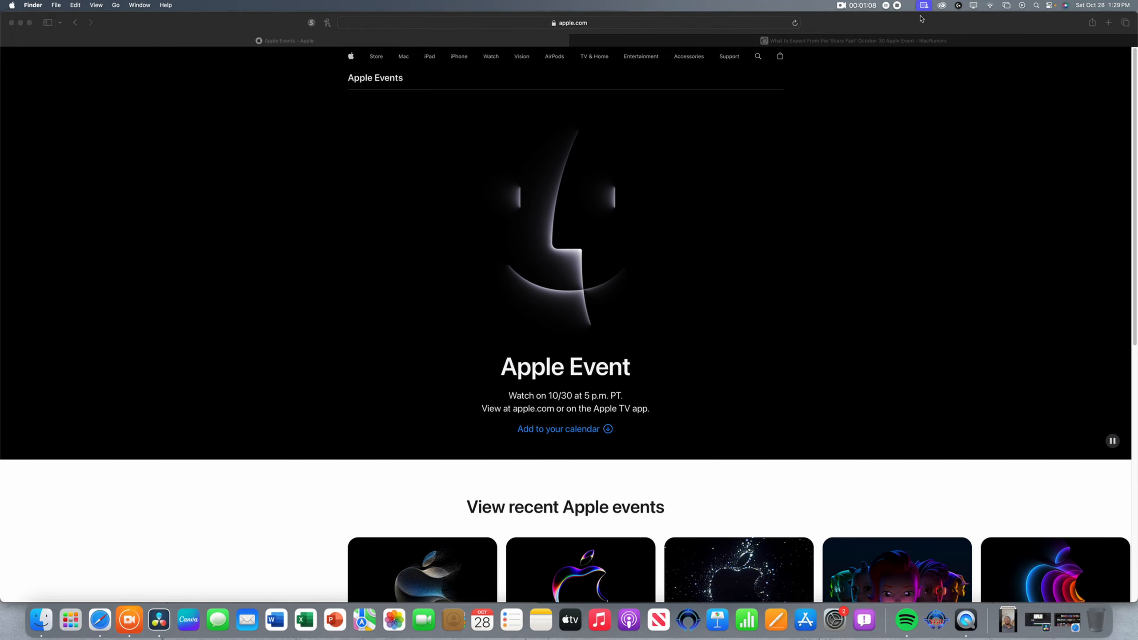
# Step: Switch to the MacRumors 'Scary Fast' tab and scroll past MacBook Pro to the iMac and M3 section
pyautogui.click(852, 40)
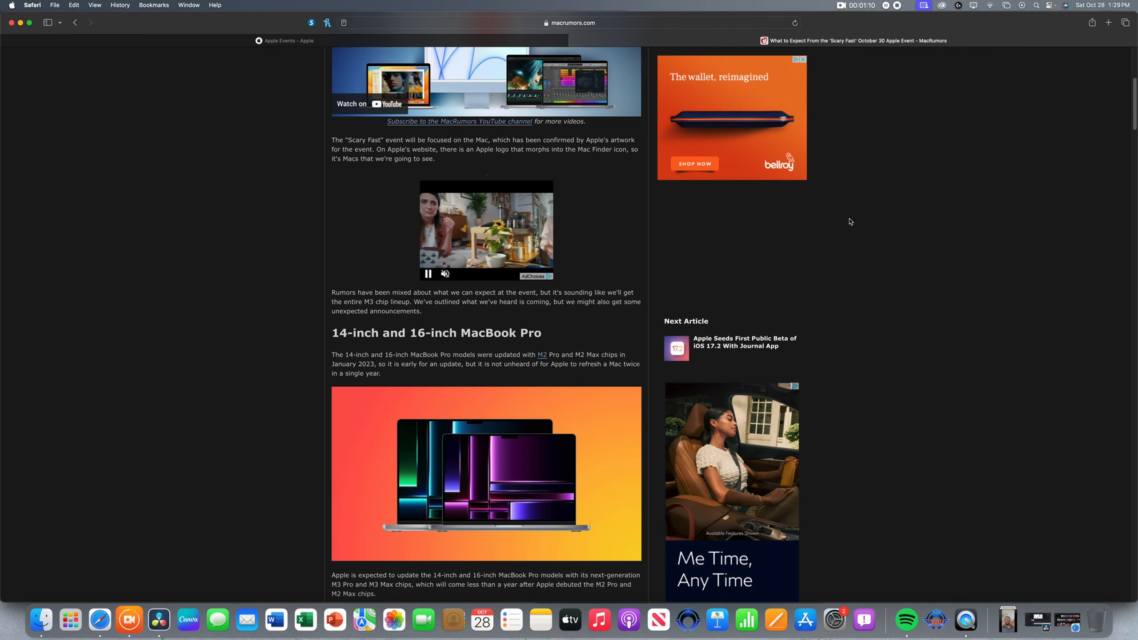
pyautogui.scroll(-3)
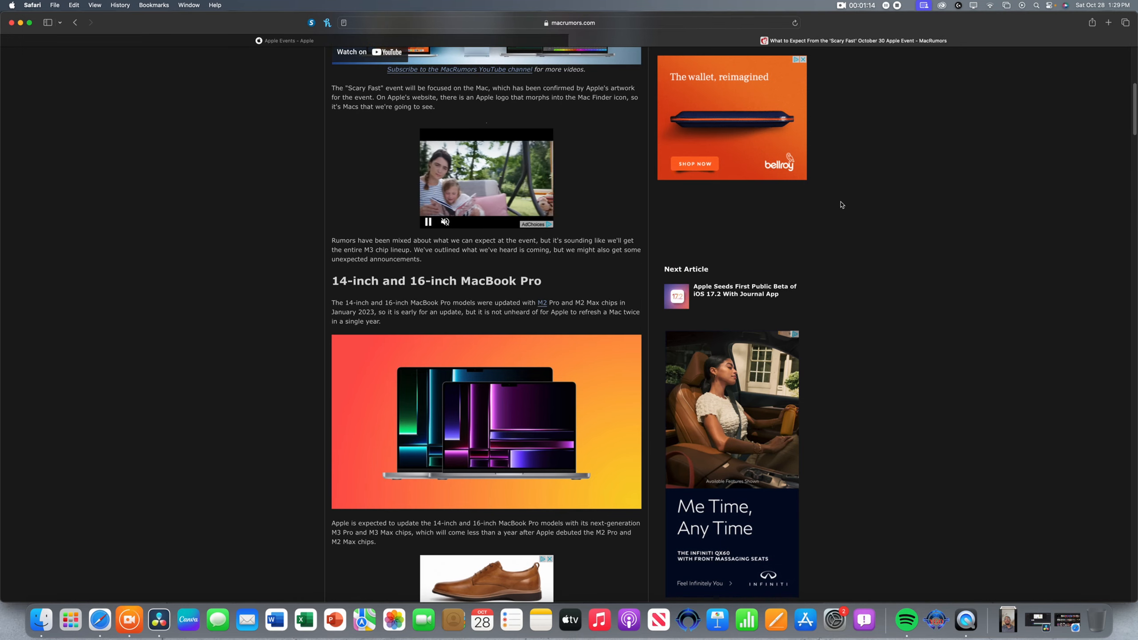
pyautogui.scroll(-3)
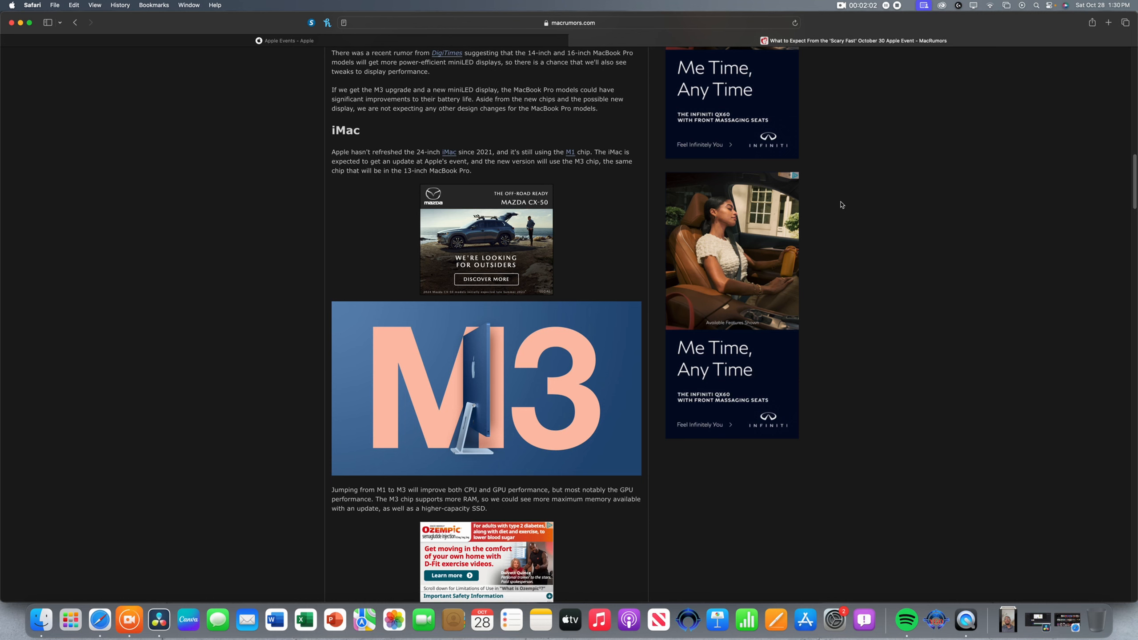
pyautogui.scroll(-3)
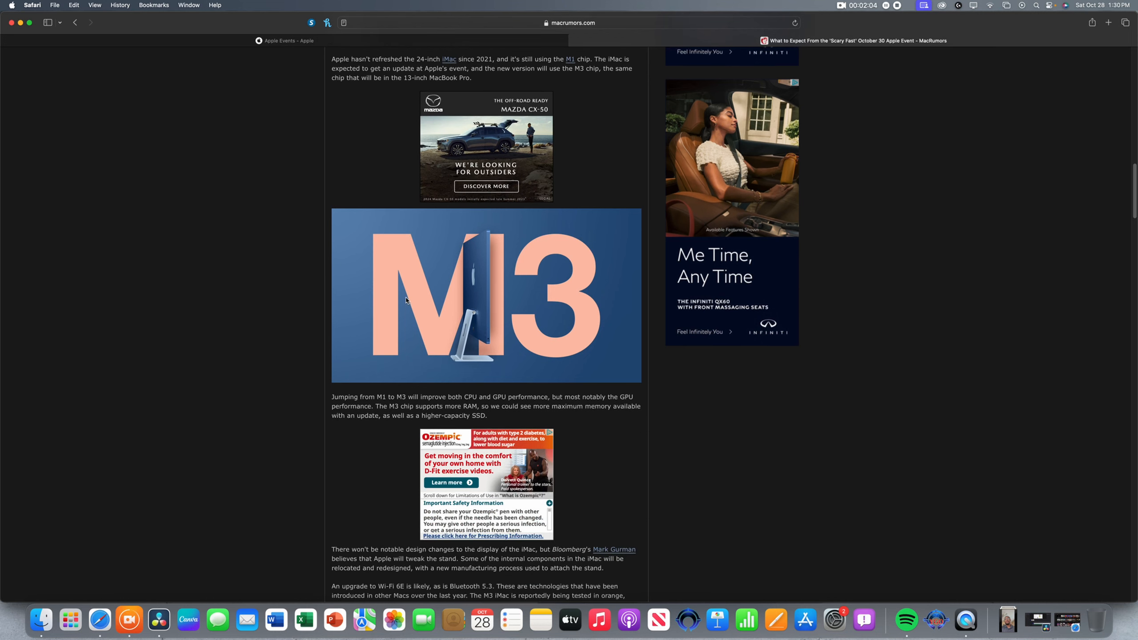
pyautogui.scroll(-3)
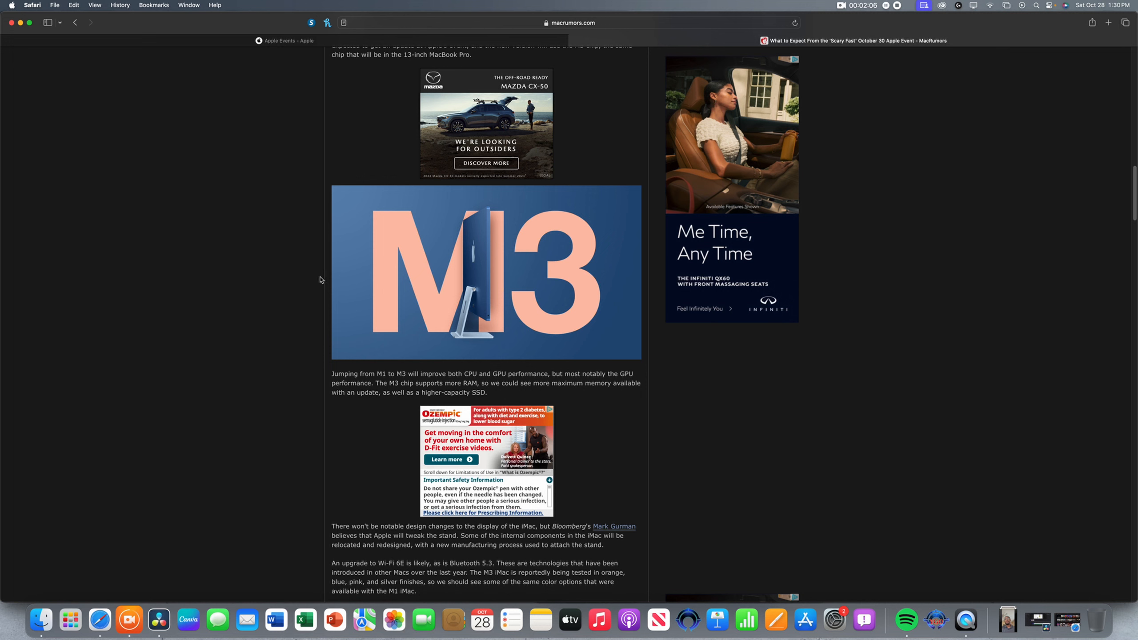
pyautogui.moveTo(274, 283)
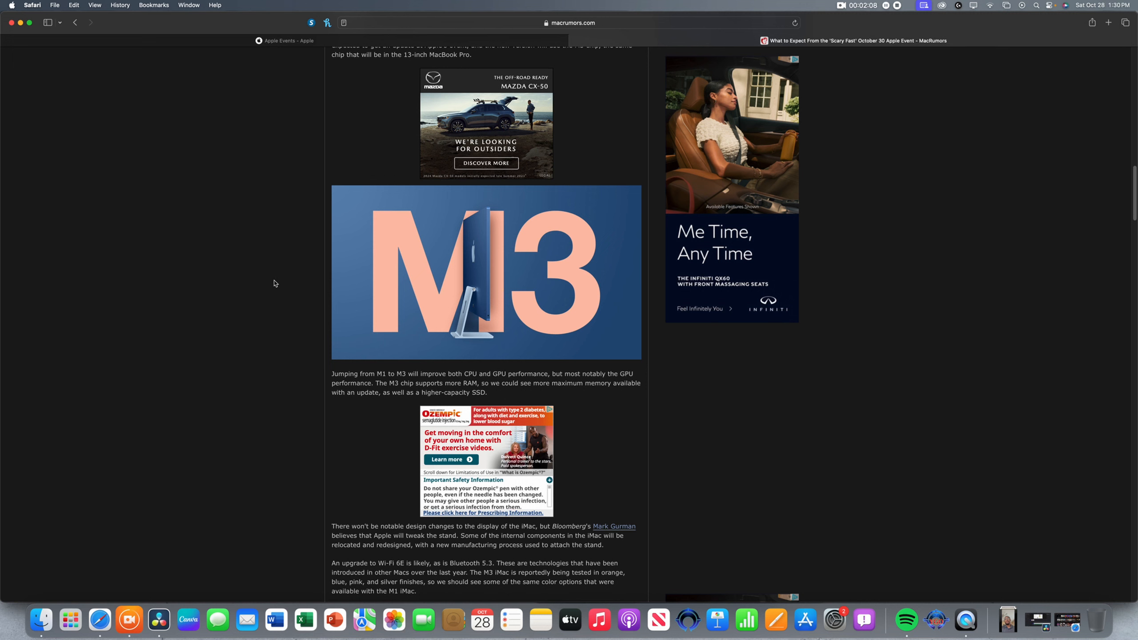
pyautogui.scroll(-3)
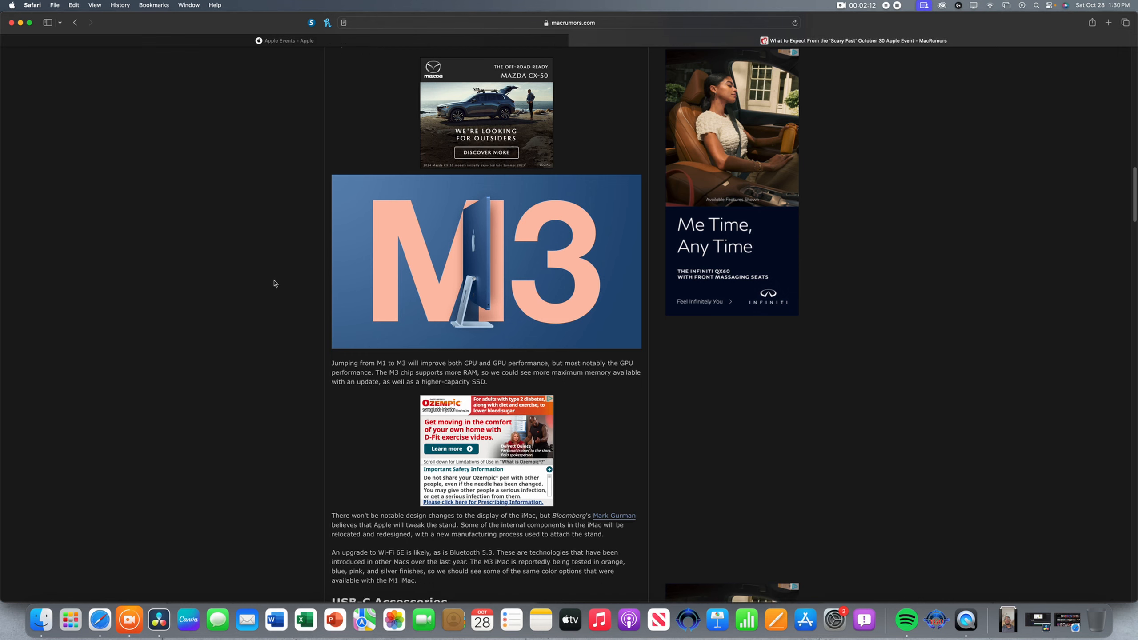
pyautogui.scroll(-3)
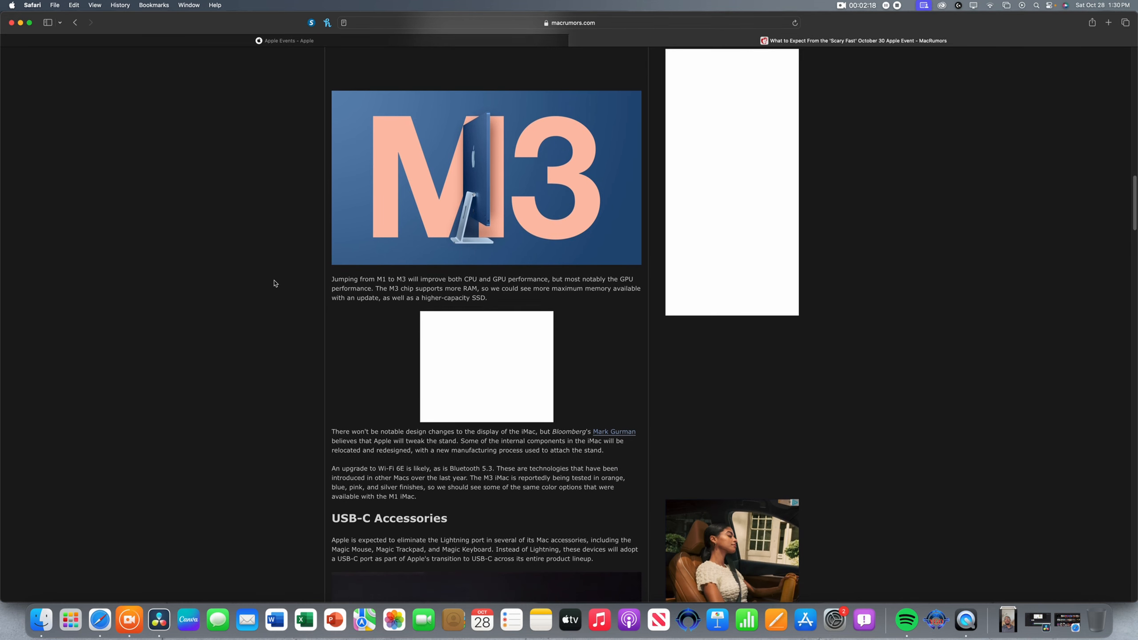
pyautogui.scroll(-3)
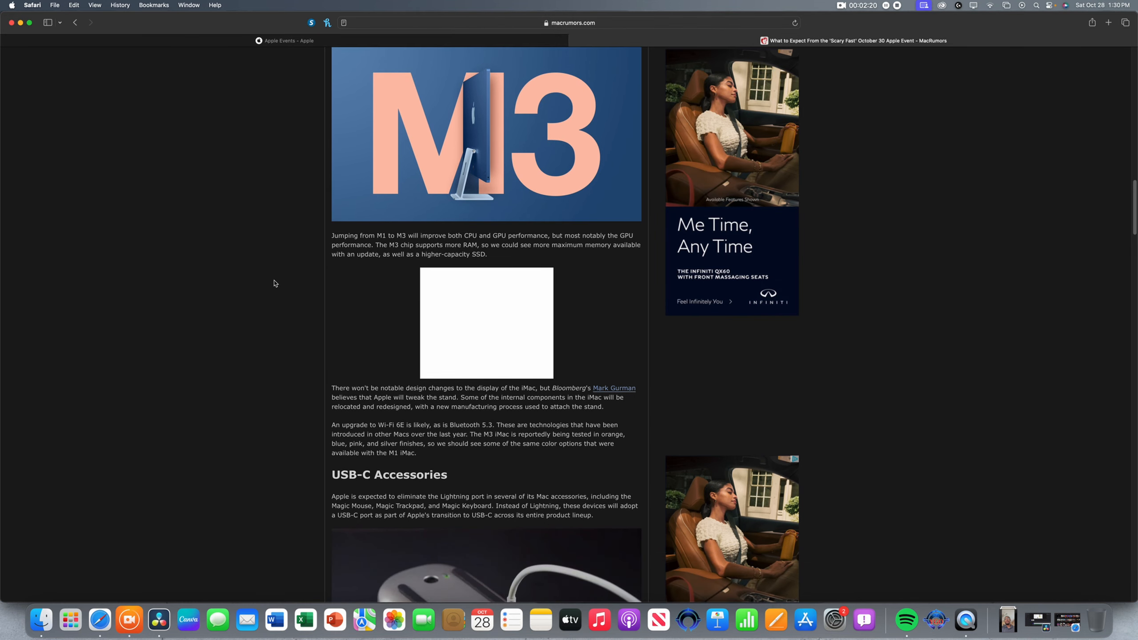
pyautogui.scroll(-3)
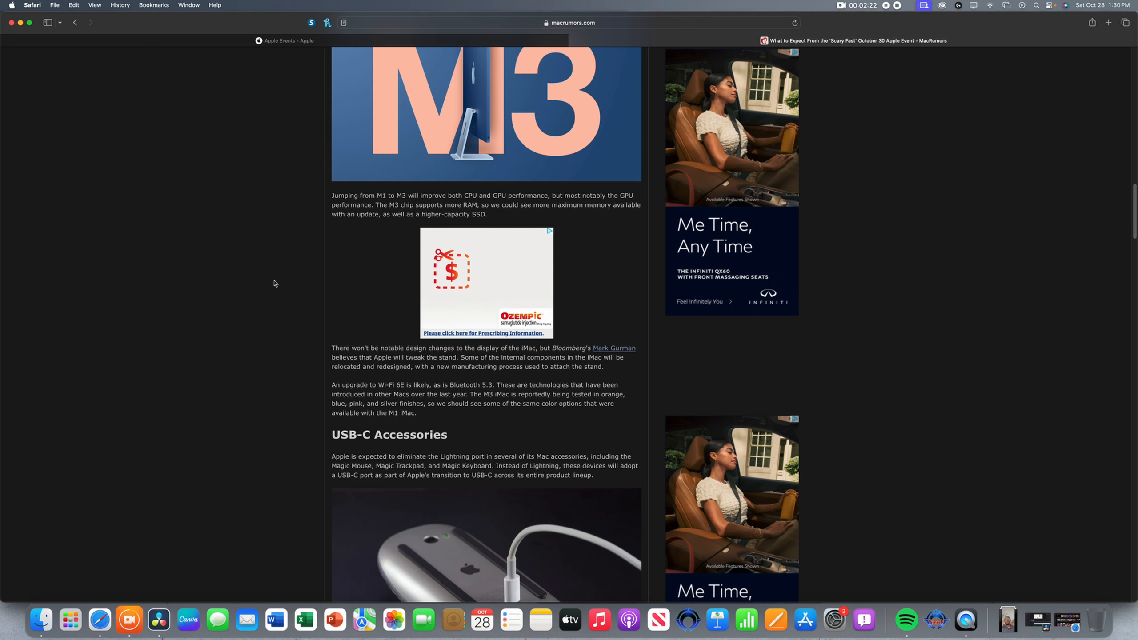
pyautogui.scroll(-3)
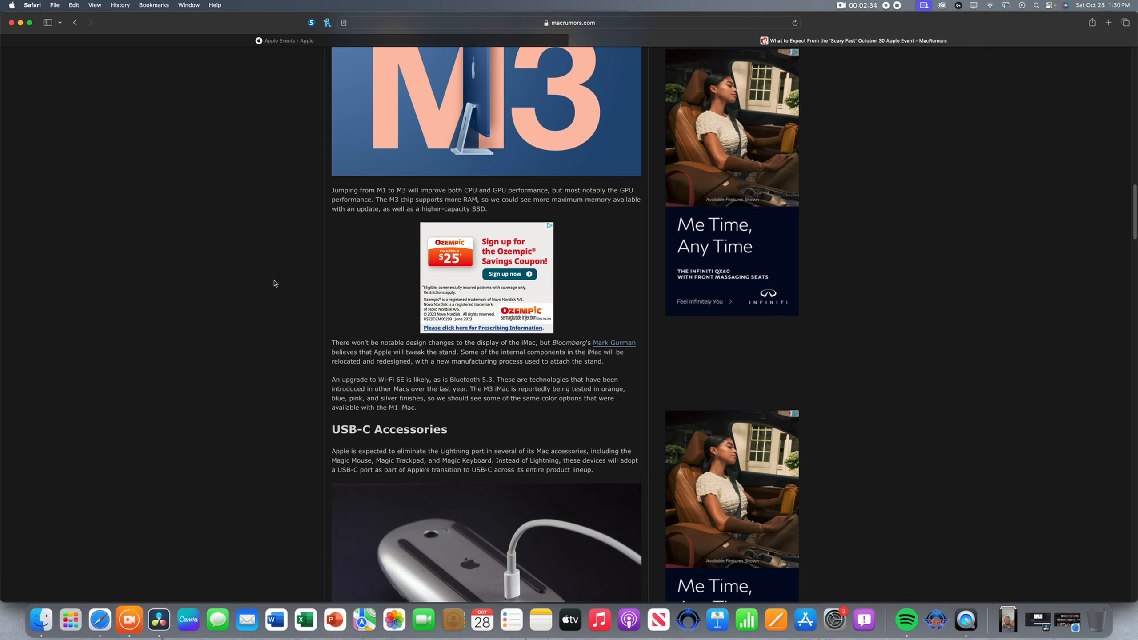
pyautogui.scroll(-3)
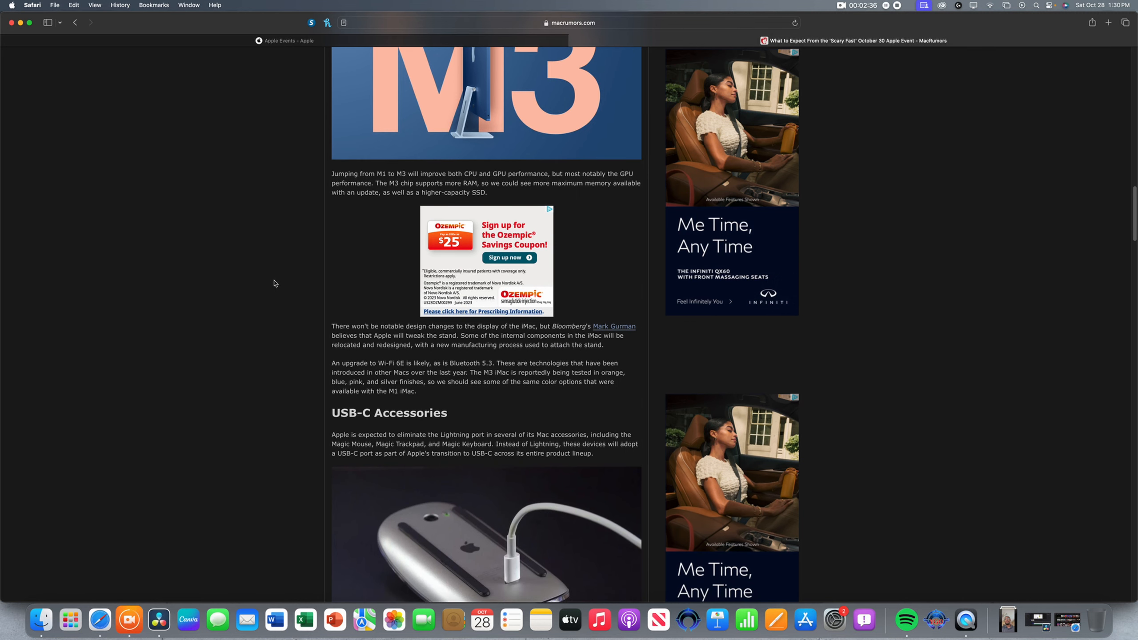
pyautogui.scroll(-3)
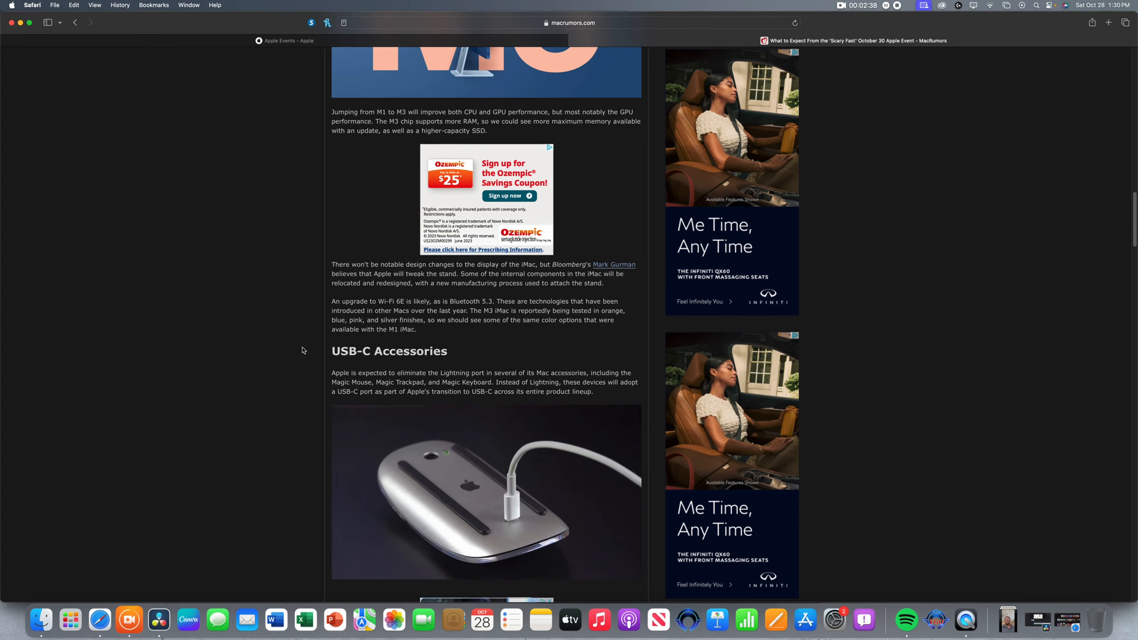
pyautogui.moveTo(295, 341)
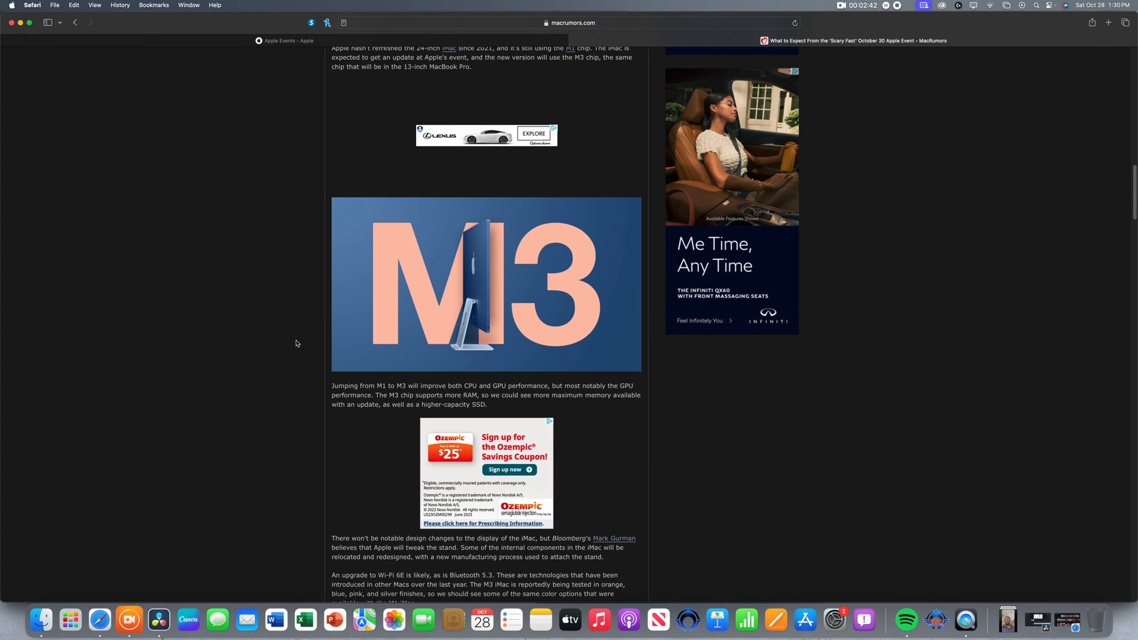
pyautogui.moveTo(493, 325)
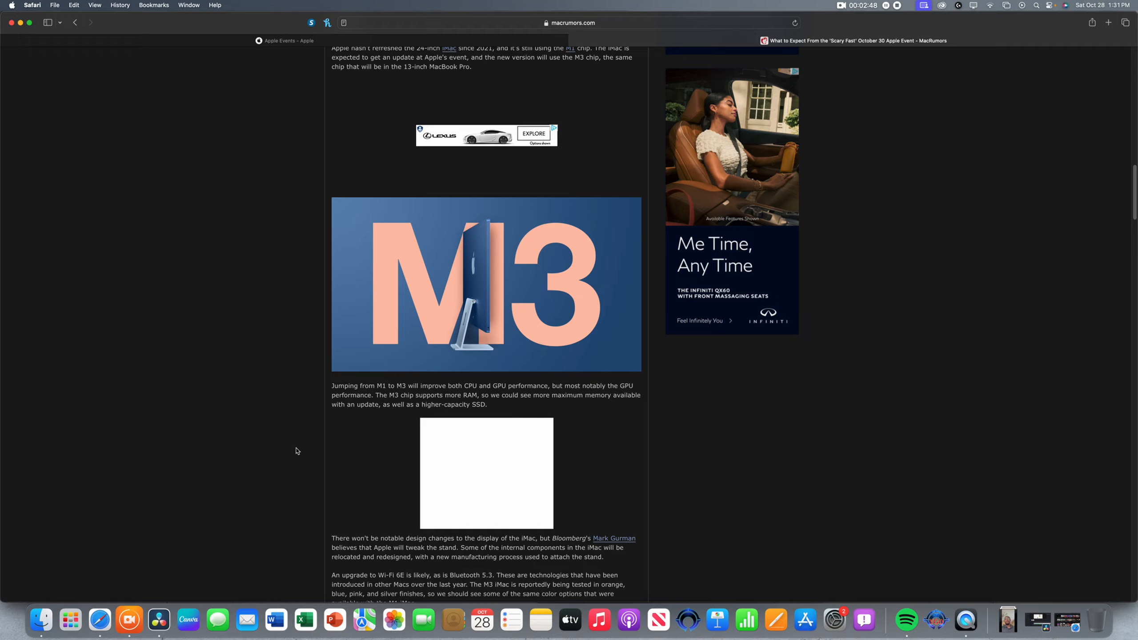
# Step: Read down through Other Possibilities and How to Watch to the article's tags and comments count
pyautogui.scroll(-3)
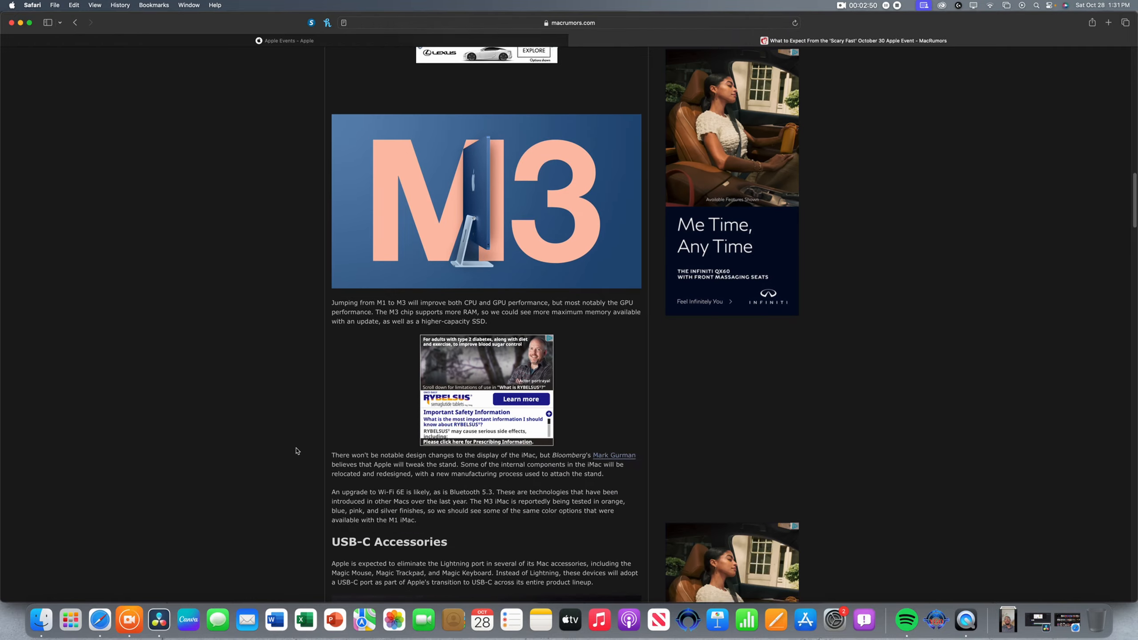
pyautogui.scroll(-3)
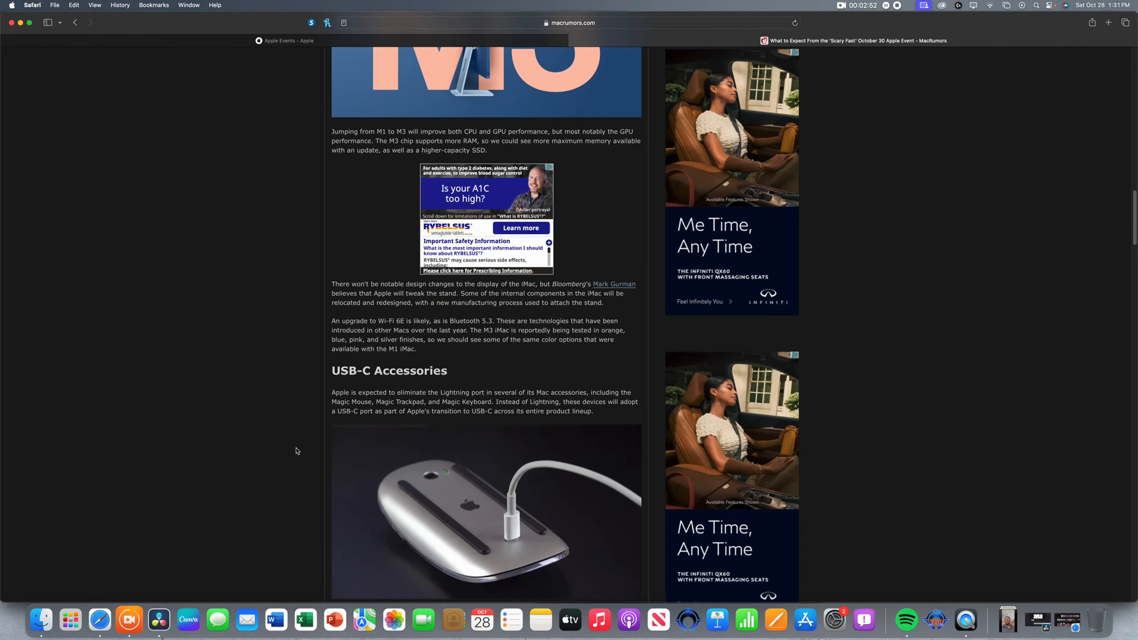
pyautogui.scroll(-3)
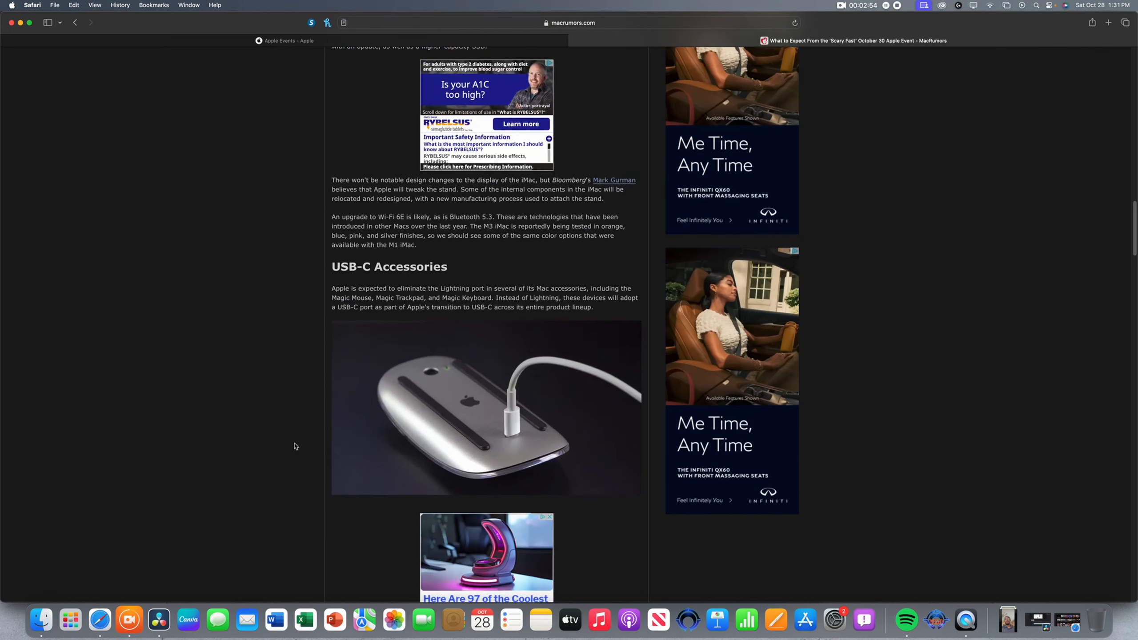
pyautogui.scroll(-3)
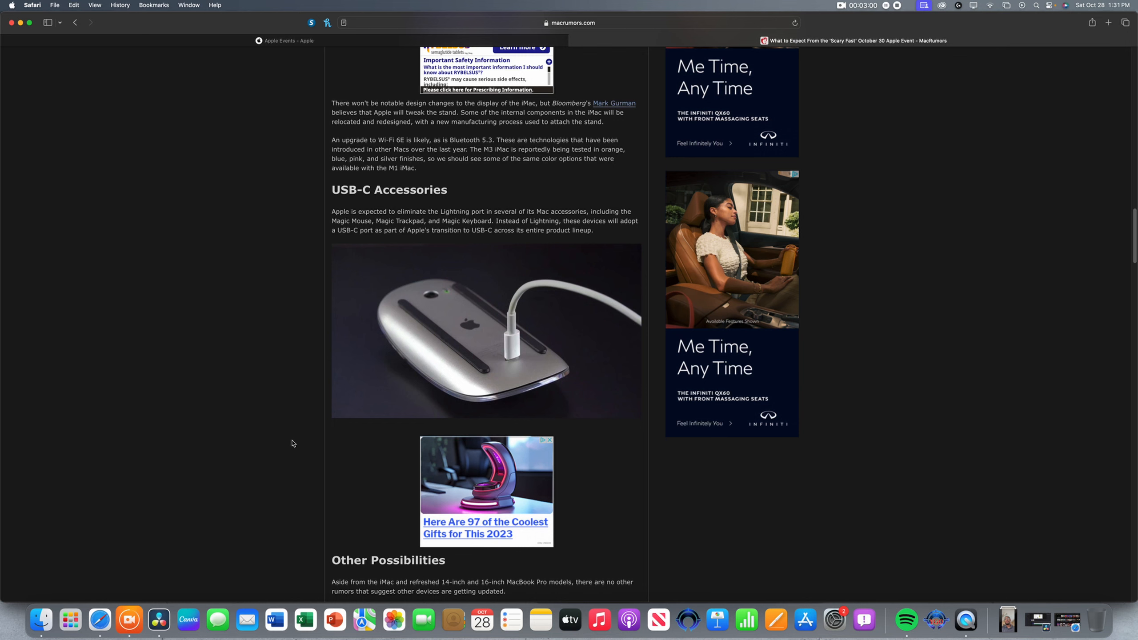
pyautogui.scroll(-3)
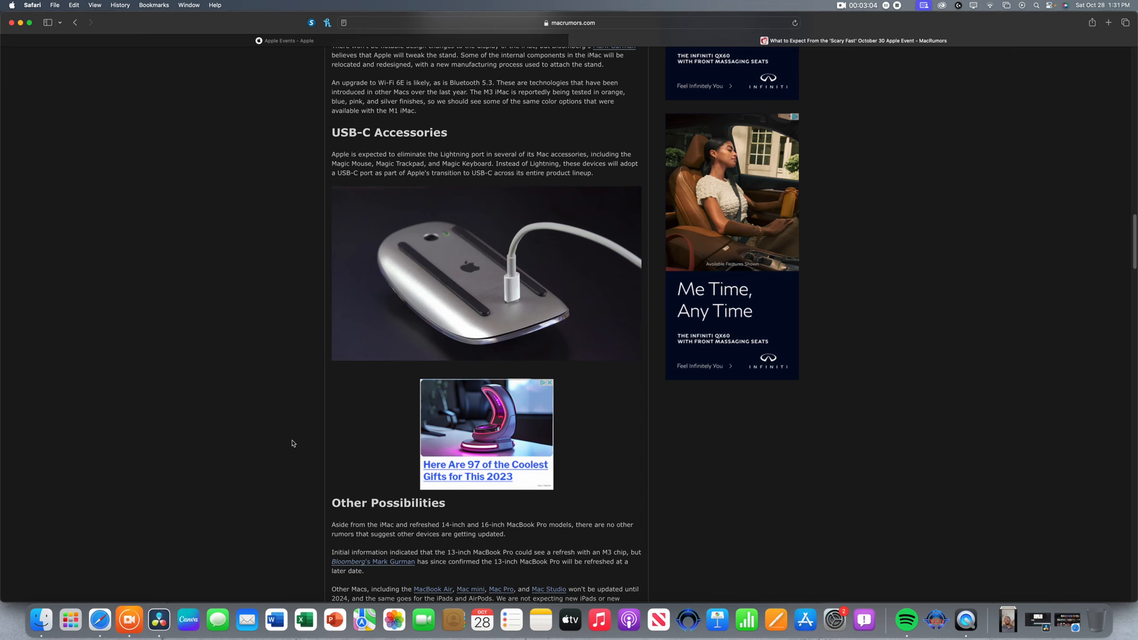
pyautogui.scroll(-3)
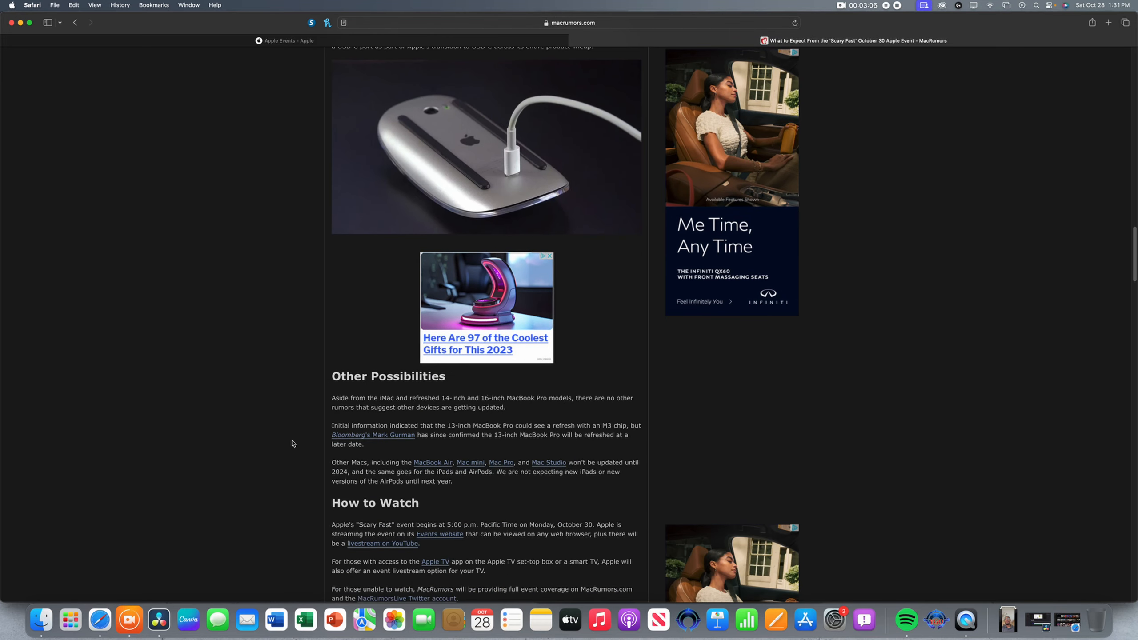
pyautogui.scroll(-3)
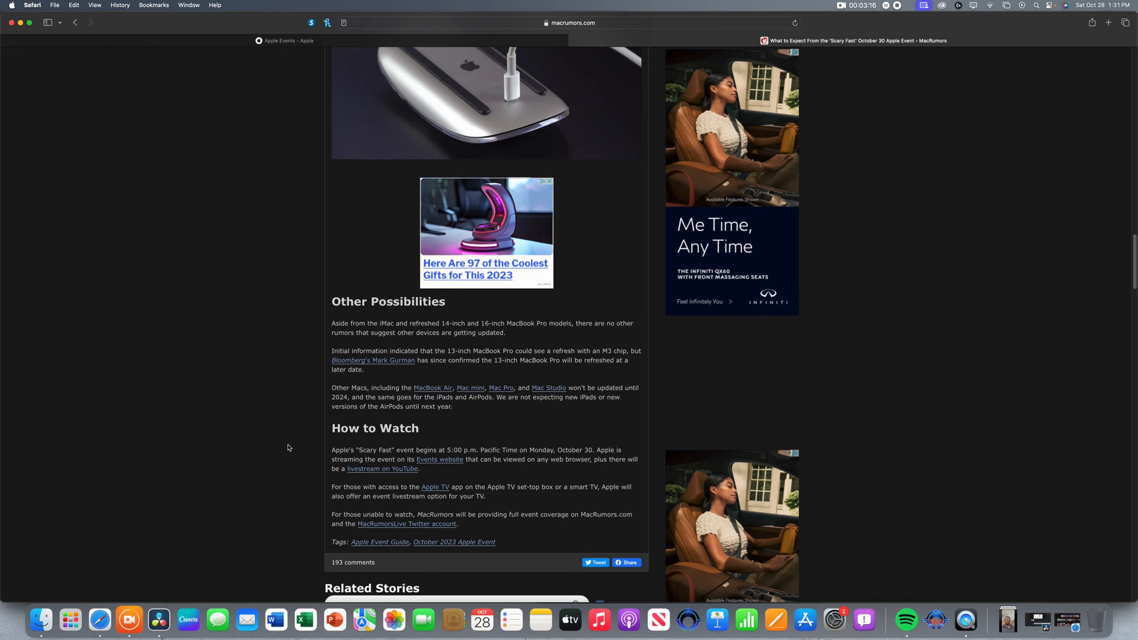
pyautogui.moveTo(285, 451)
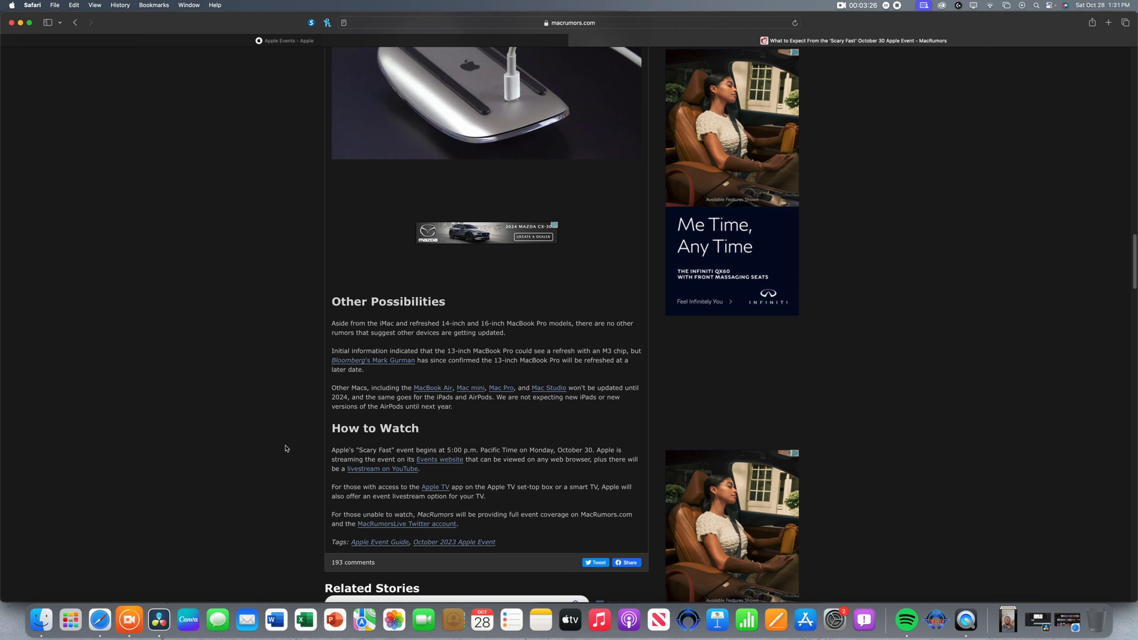
pyautogui.moveTo(287, 450)
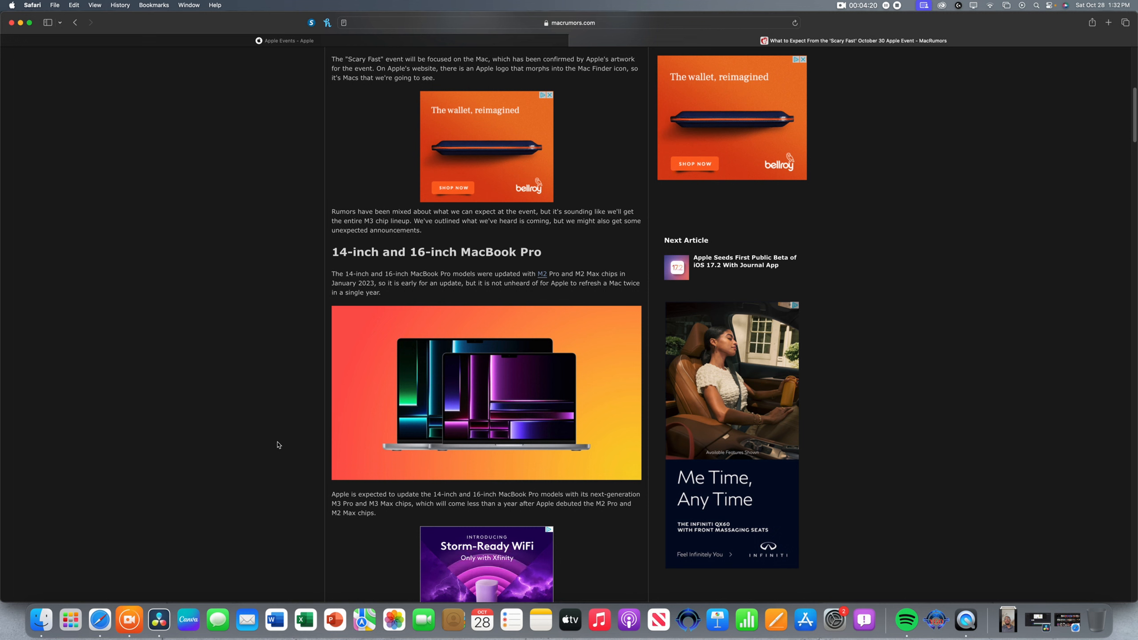
pyautogui.moveTo(278, 421)
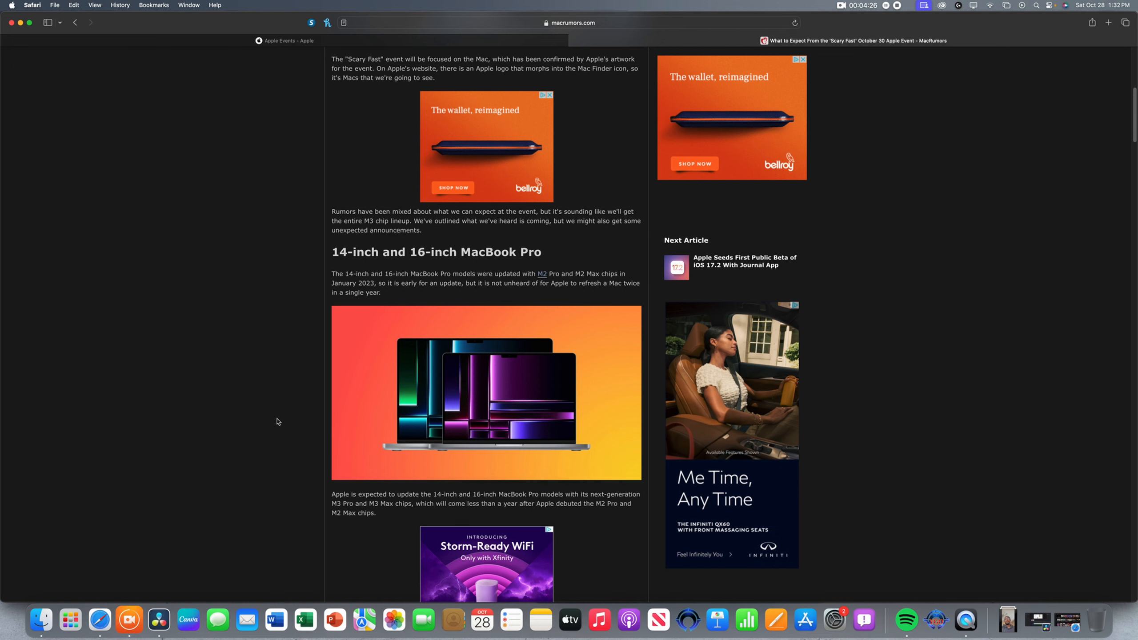
# Step: Scroll past the MacBook Pro rumours to the iMac's M3 upgrade and stand redesign details
pyautogui.scroll(-3)
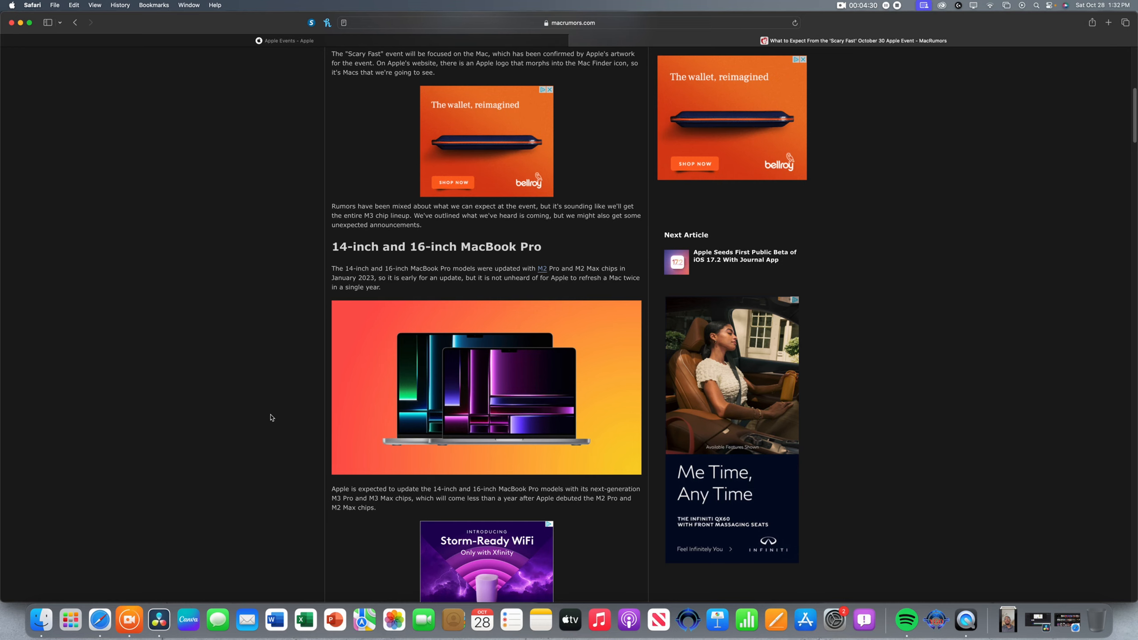
pyautogui.scroll(-3)
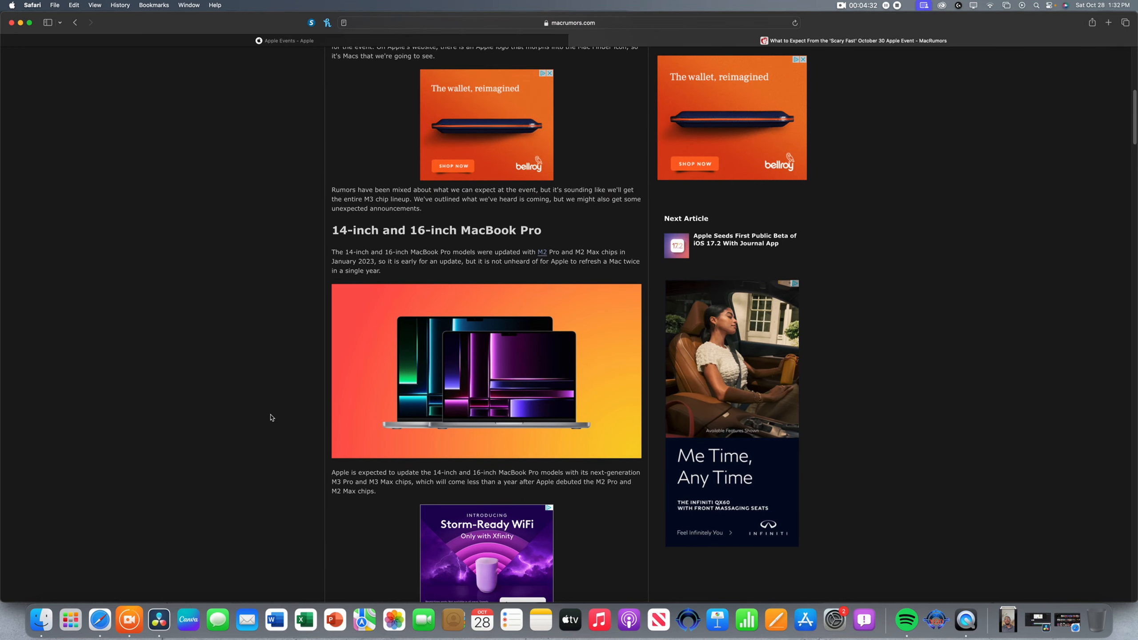
pyautogui.scroll(-3)
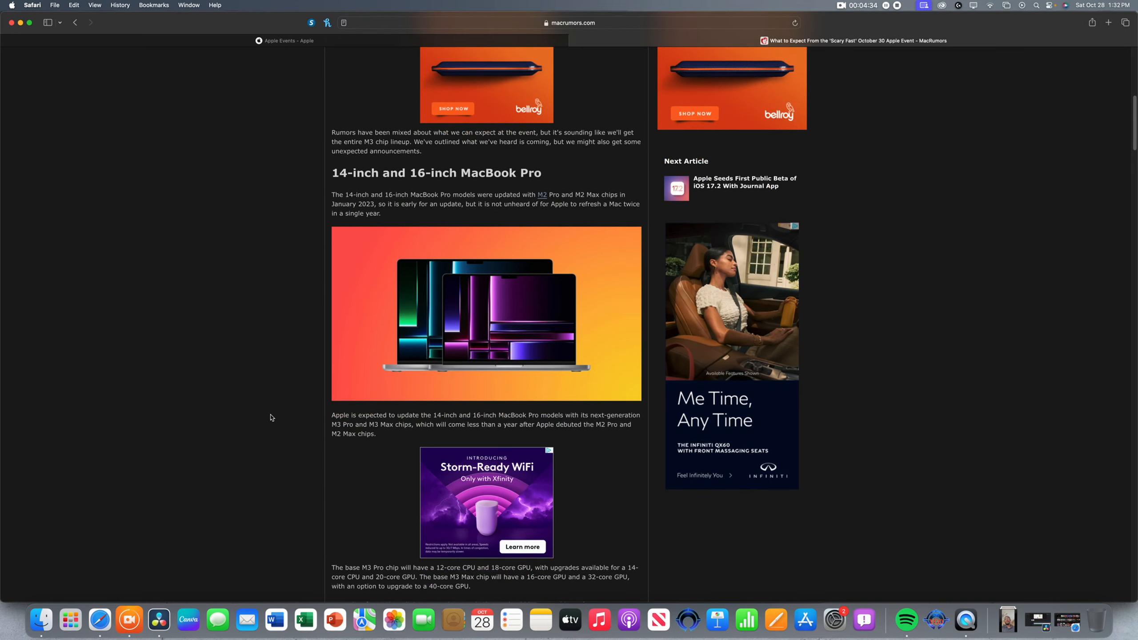
pyautogui.scroll(-3)
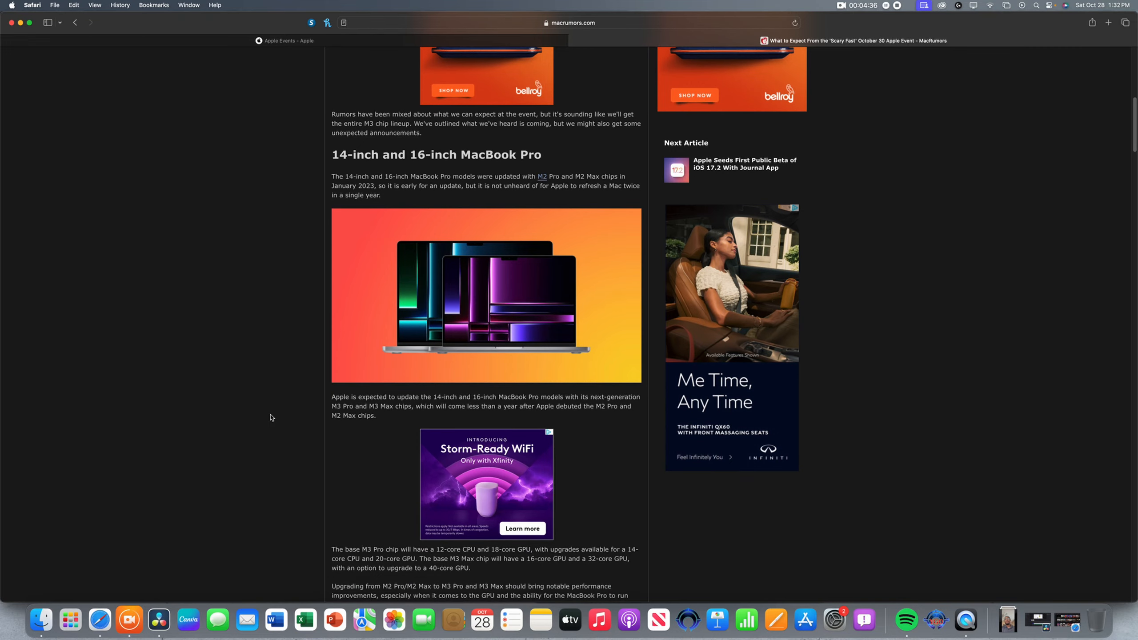
pyautogui.scroll(-3)
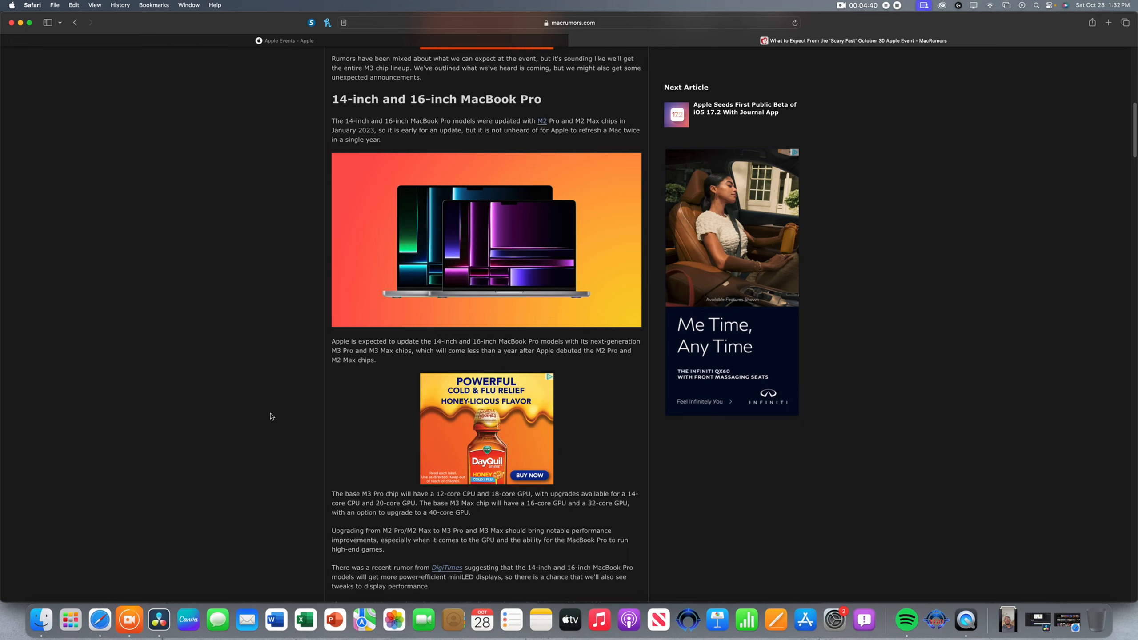
pyautogui.scroll(-3)
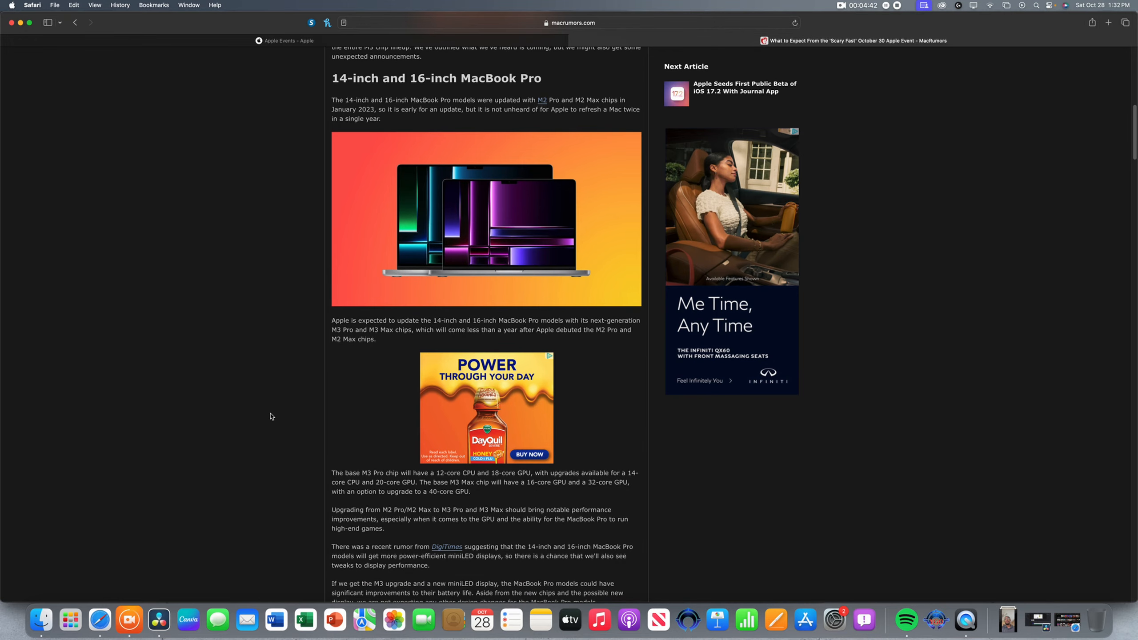
pyautogui.scroll(-3)
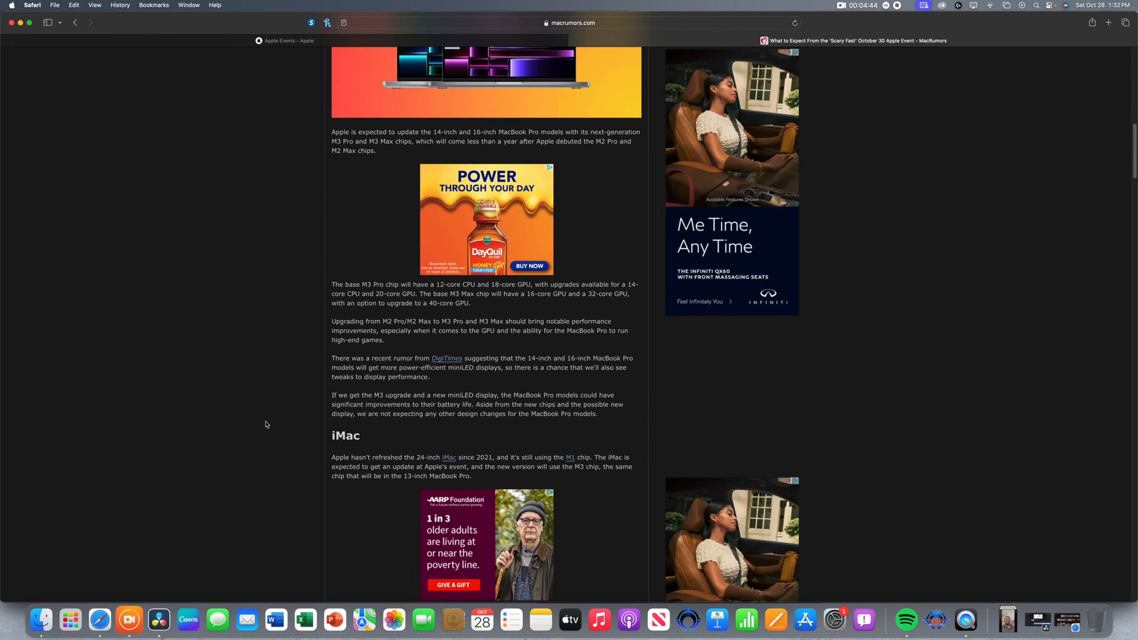
pyautogui.scroll(-3)
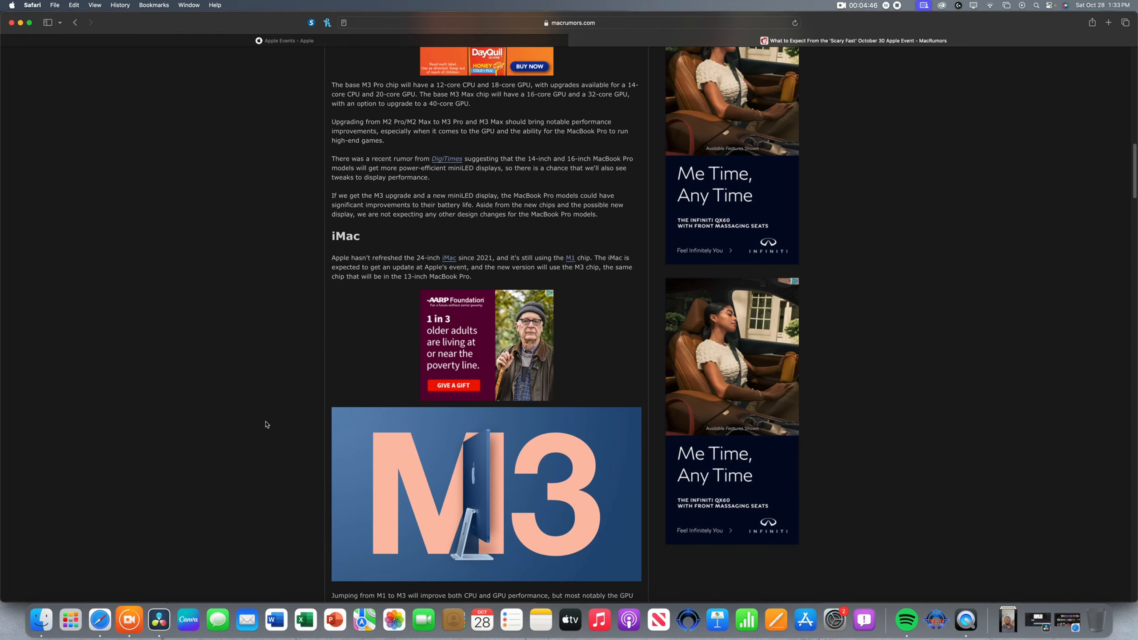
pyautogui.scroll(-3)
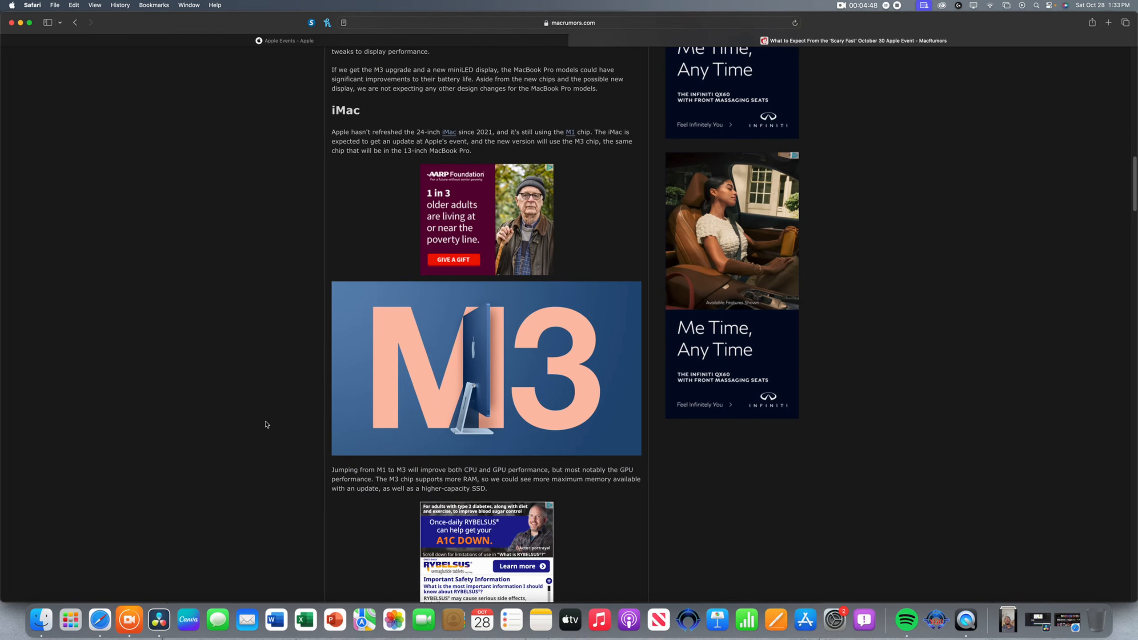
pyautogui.scroll(-3)
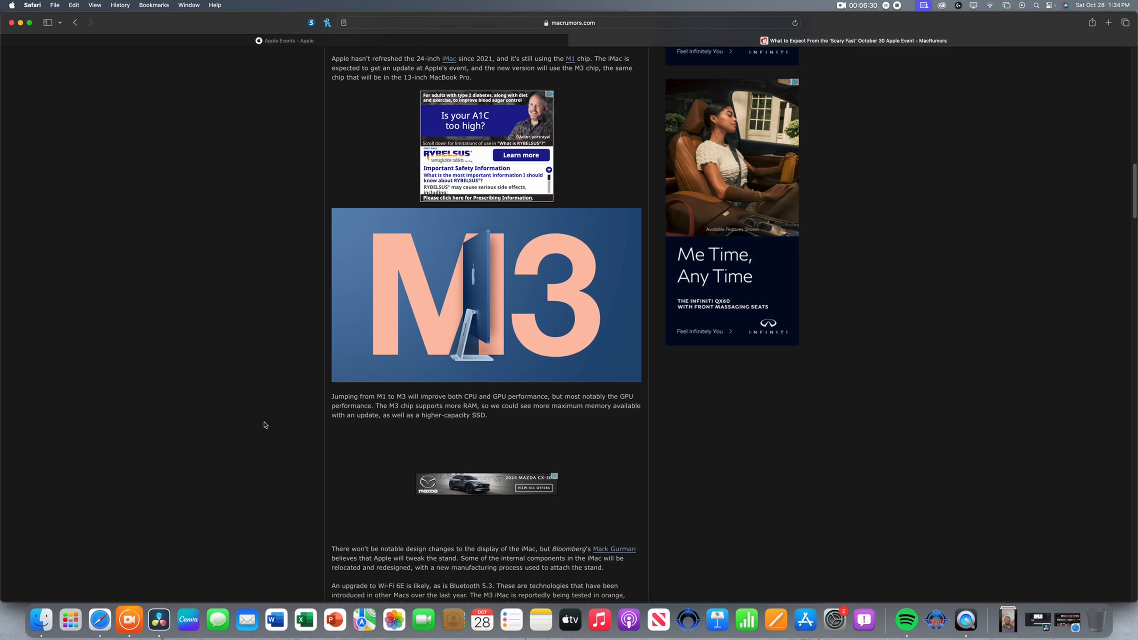
# Step: Scroll back to the article headline, intro and What to Expect video
pyautogui.scroll(-3)
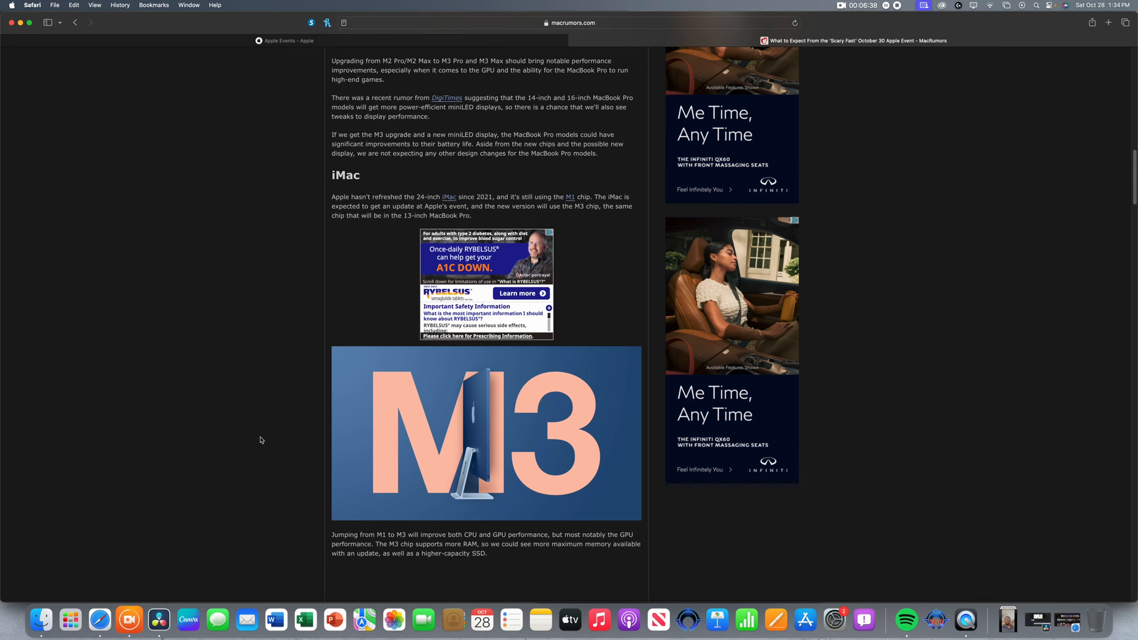
pyautogui.scroll(3)
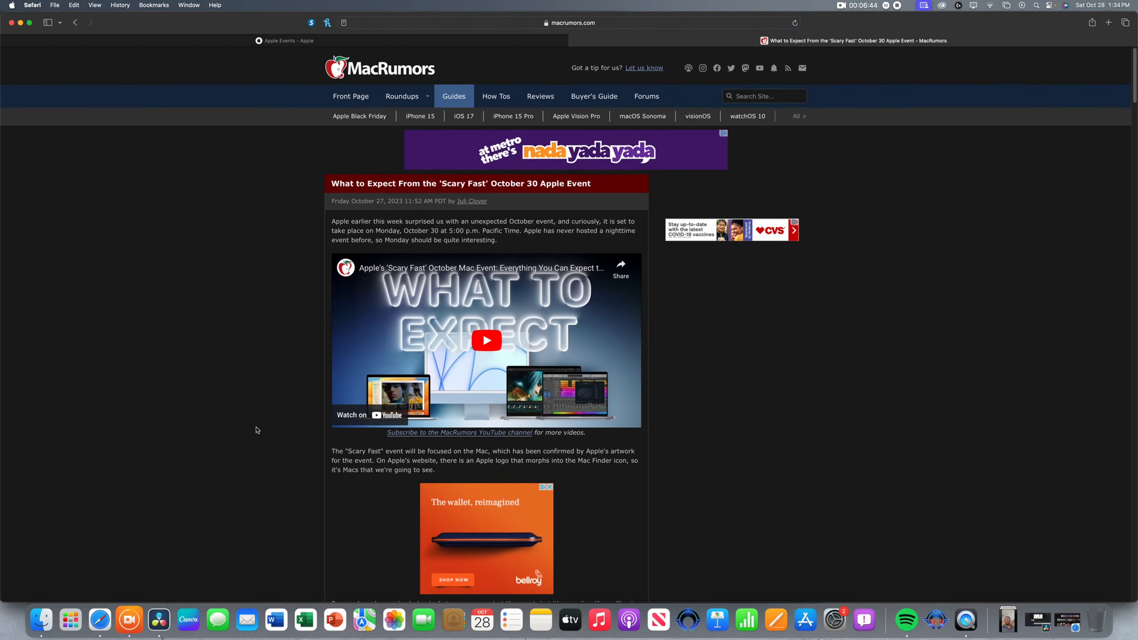
# Step: Scroll down to the Other Possibilities and How to Watch sections near the article's end
pyautogui.scroll(-3)
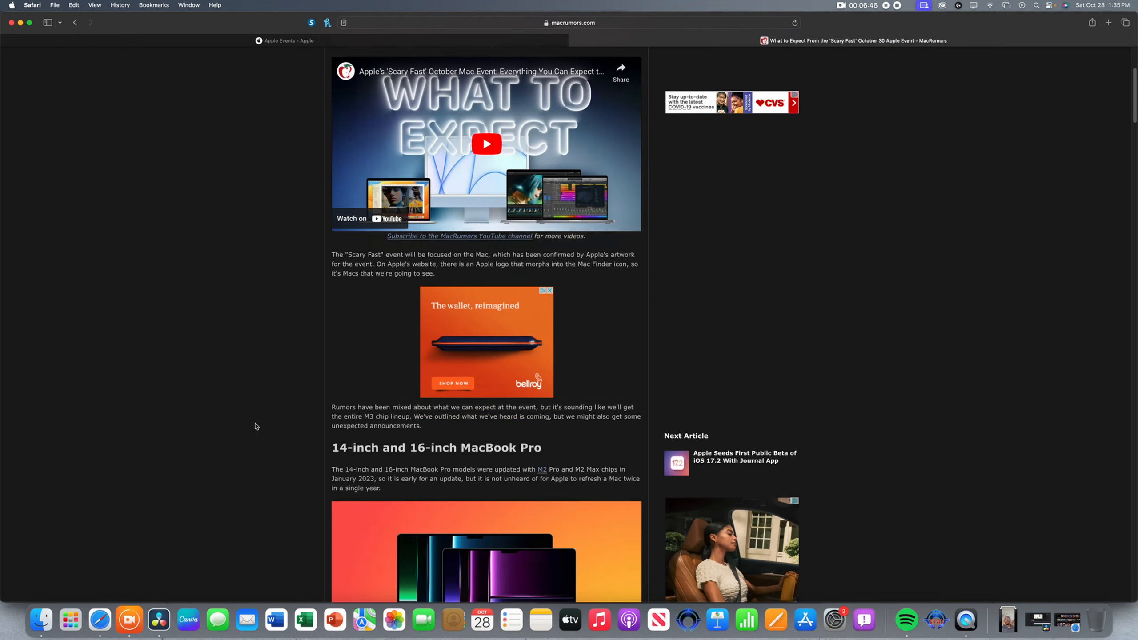
pyautogui.scroll(-3)
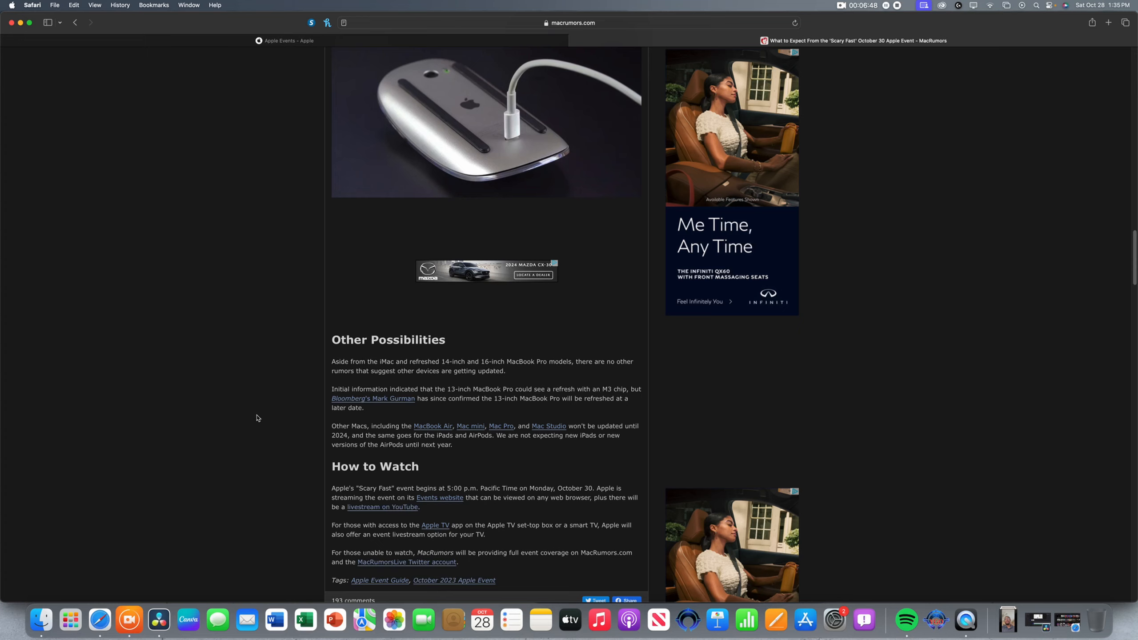
pyautogui.scroll(-3)
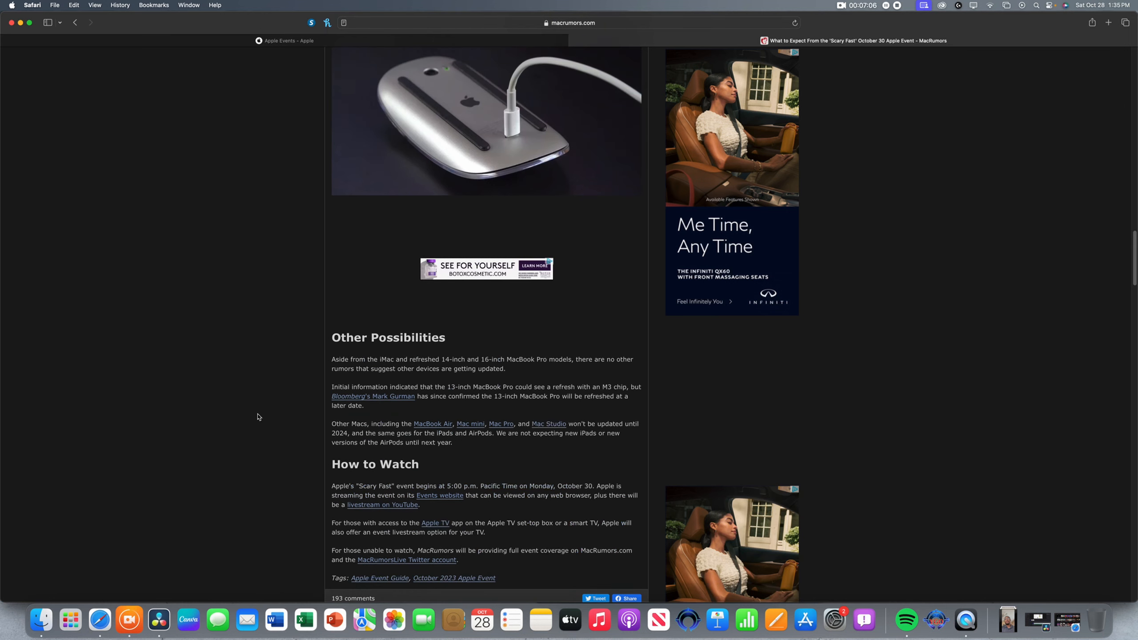
pyautogui.scroll(-3)
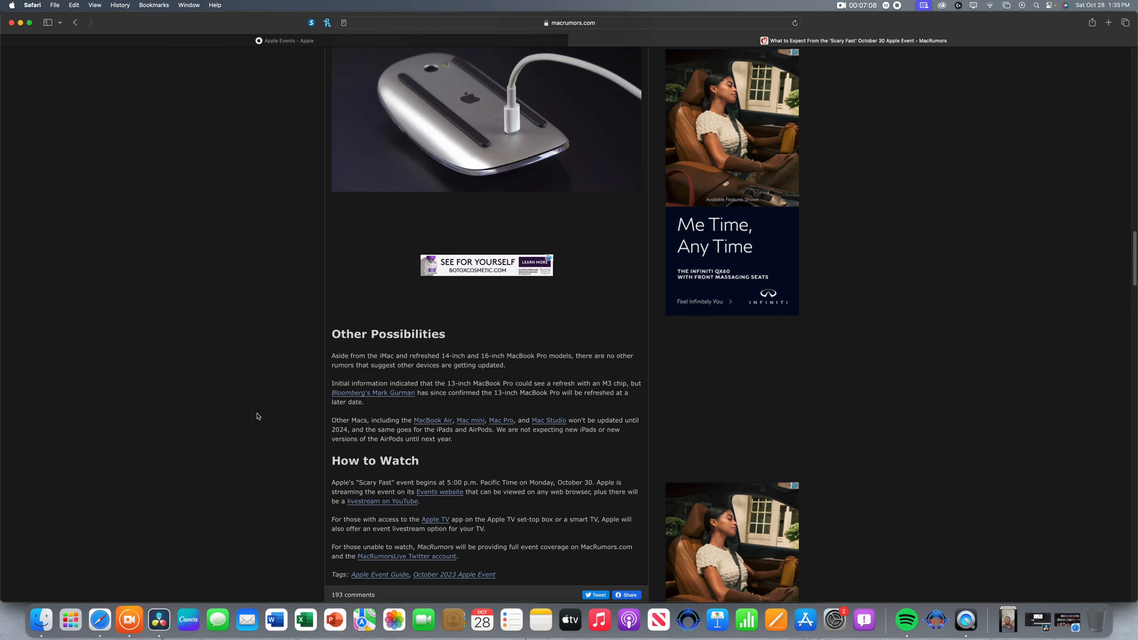